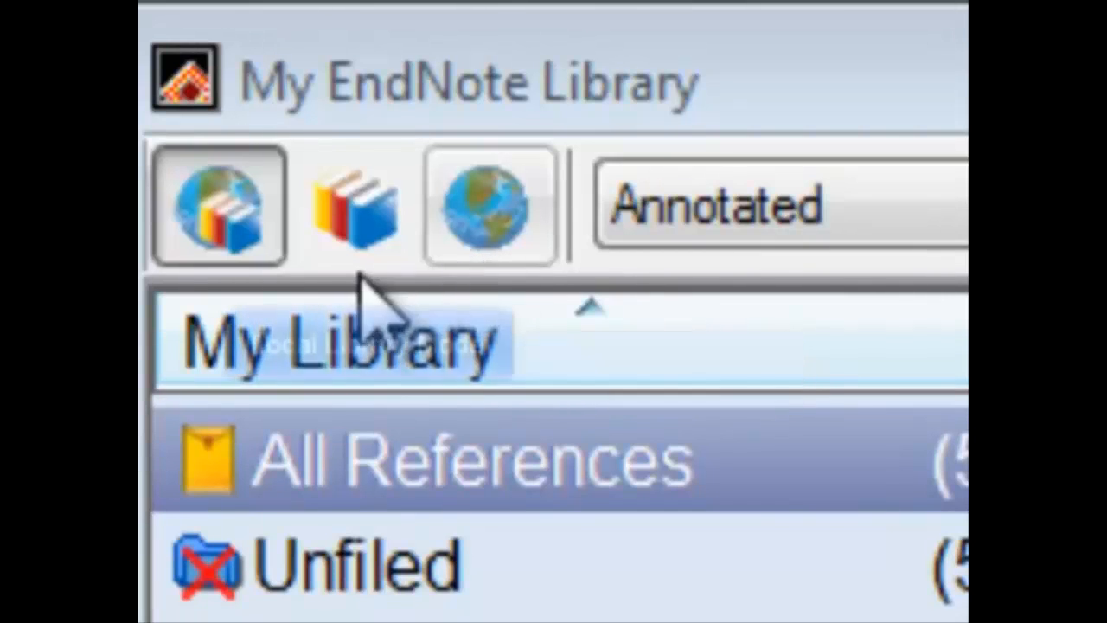
mouse_move(355, 208)
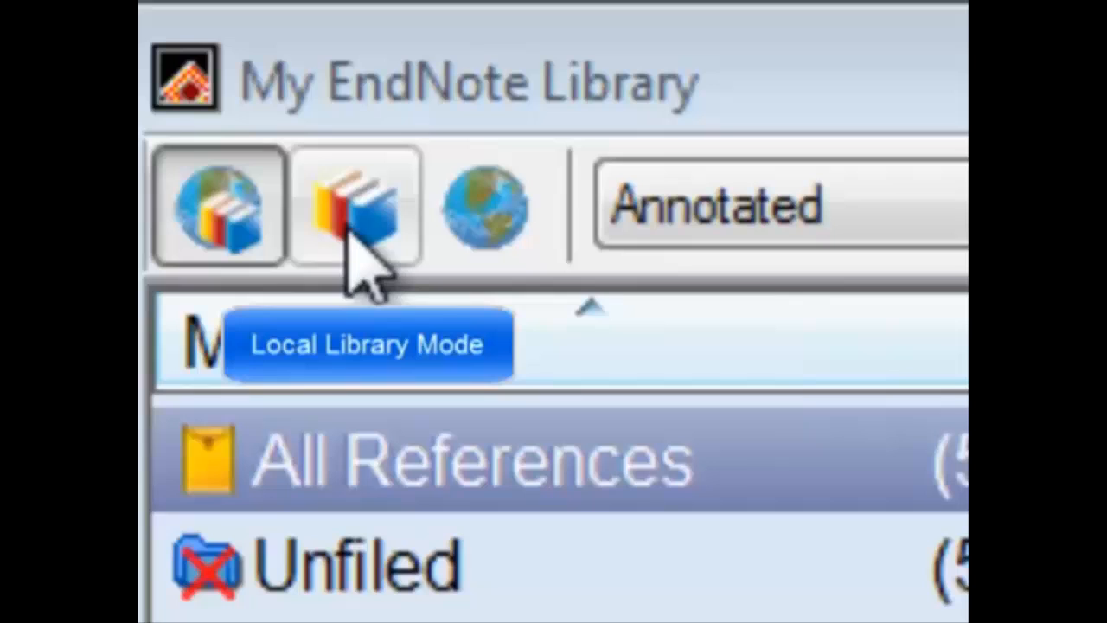
mouse_move(394, 251)
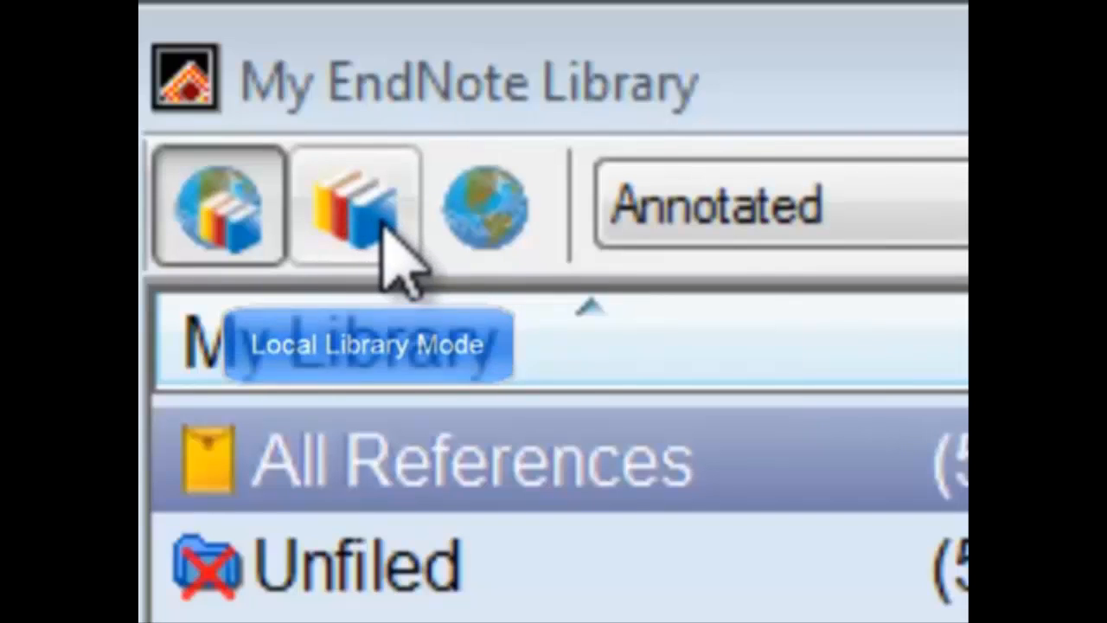
Switch EndNote to Online Search Mode with the PubMed search form showing.
click(218, 204)
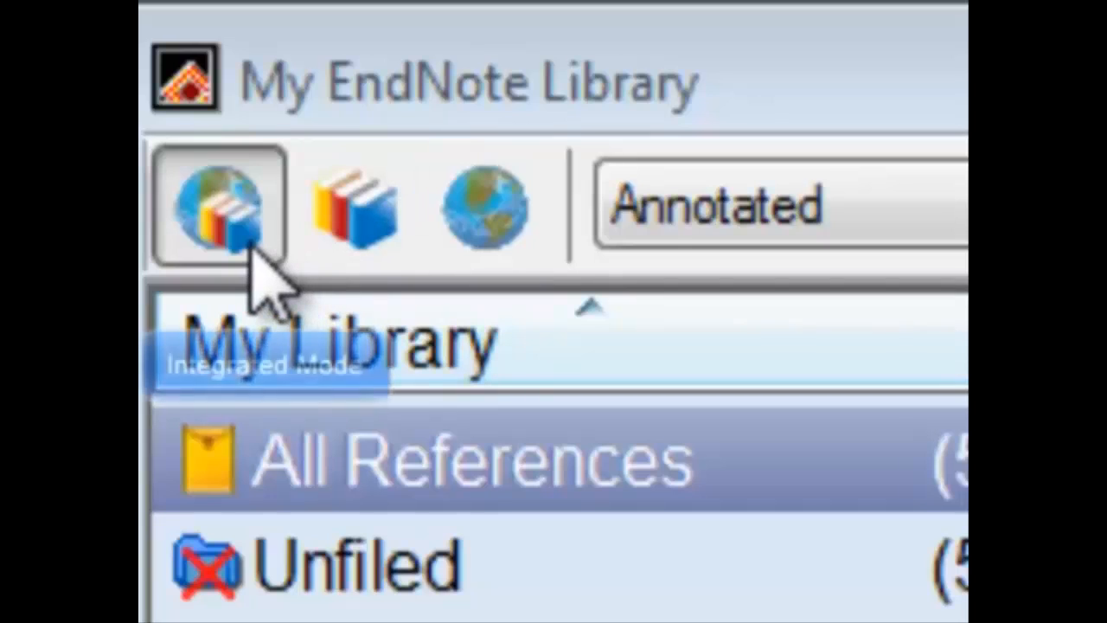
mouse_move(221, 208)
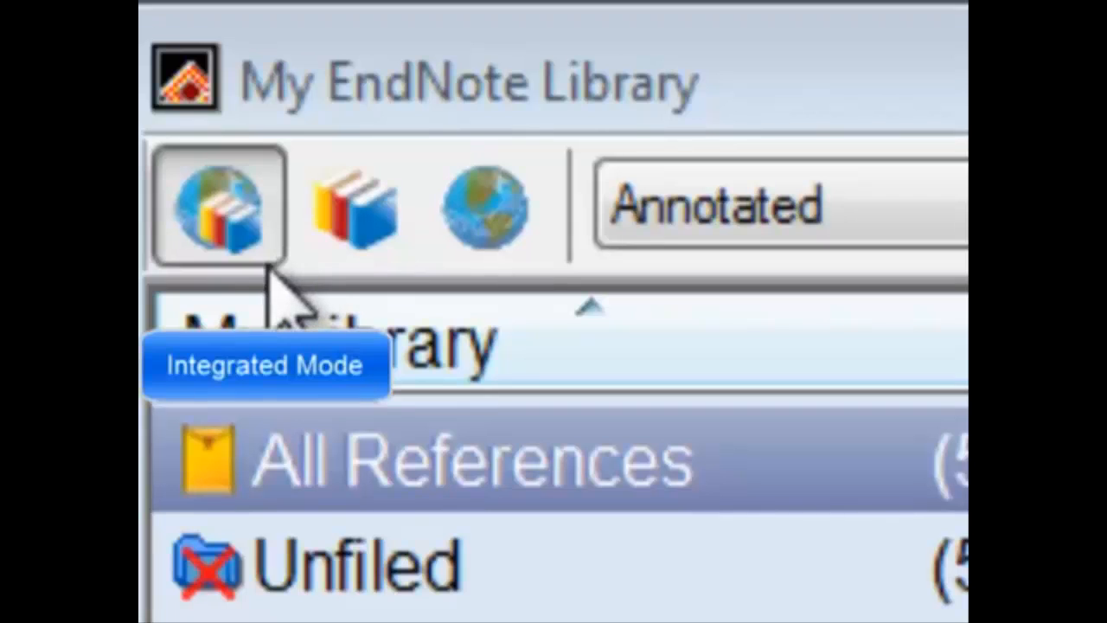
mouse_move(286, 311)
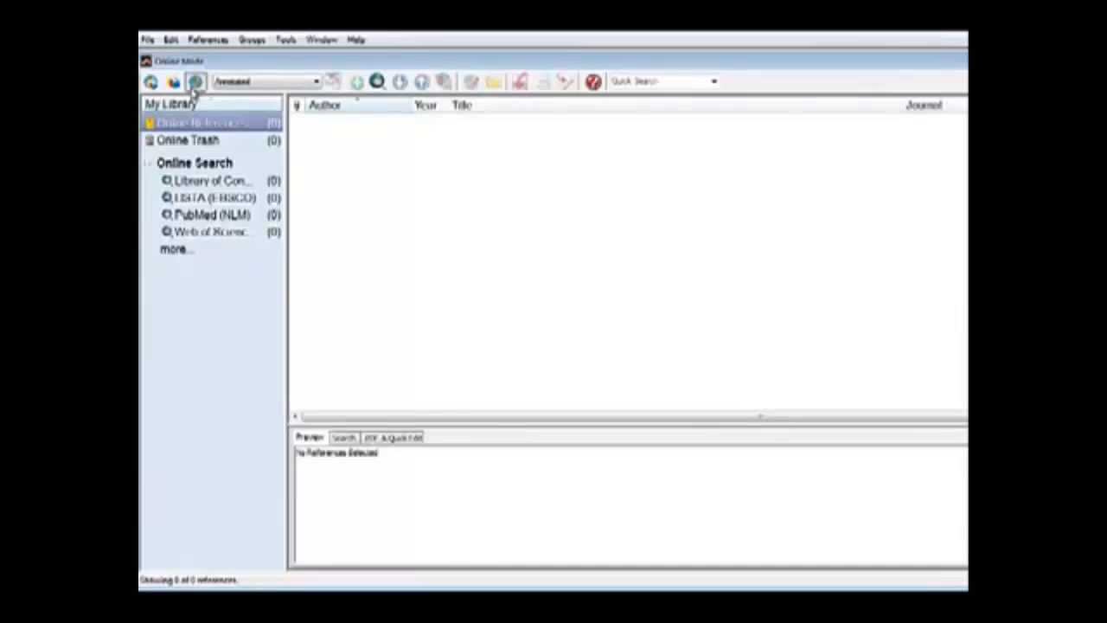
mouse_move(238, 118)
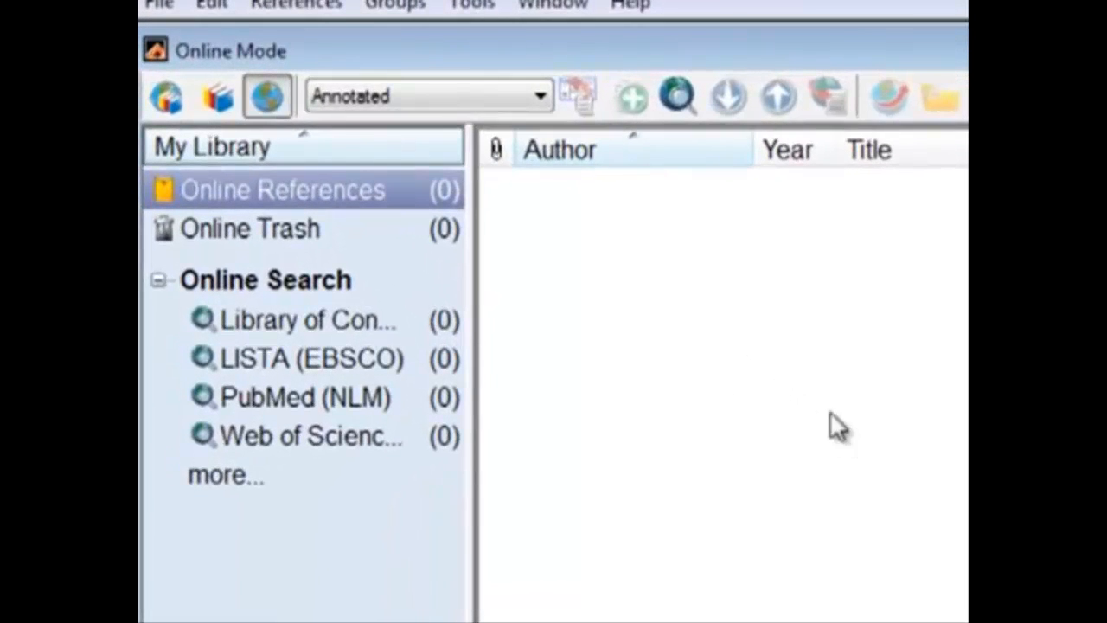
mouse_move(304, 384)
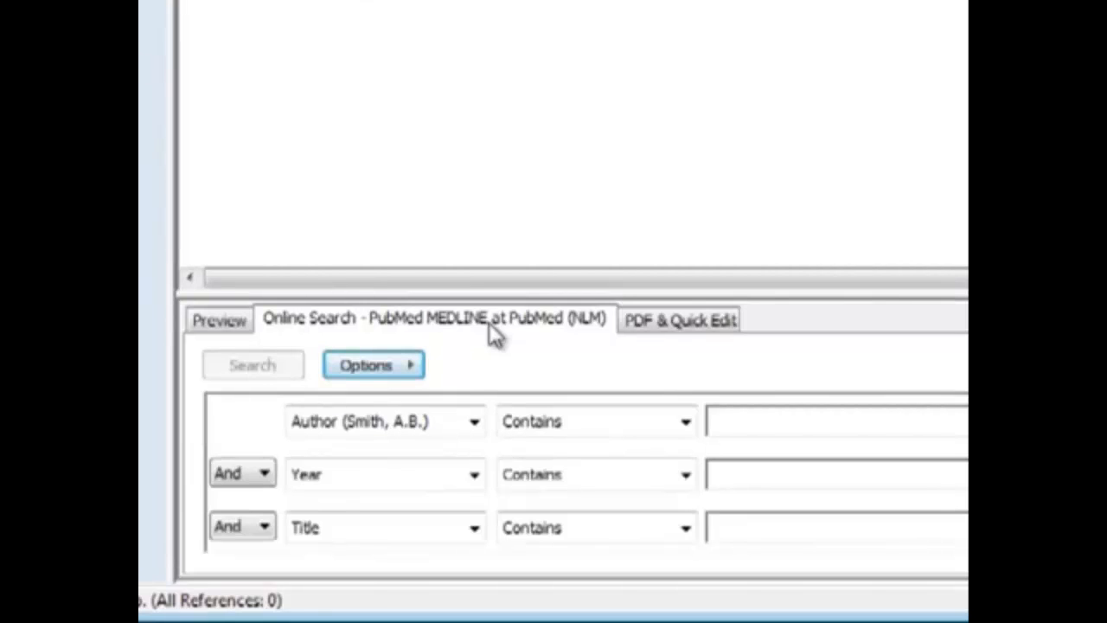
Search PubMed for Title HIV, Year 2012, Author Smith.
click(474, 422)
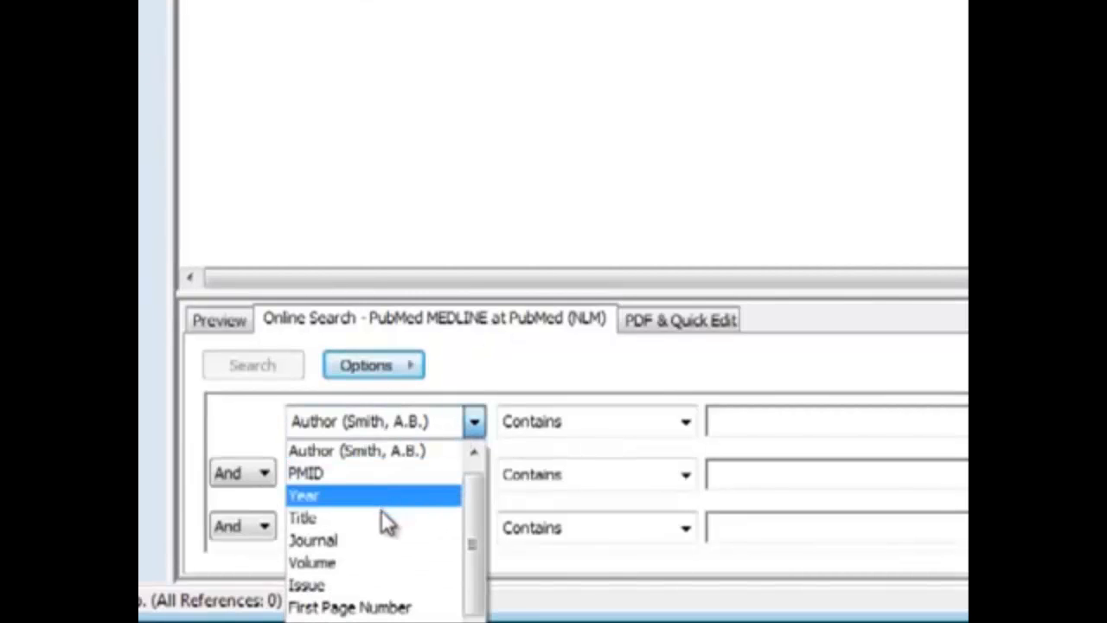
click(303, 518)
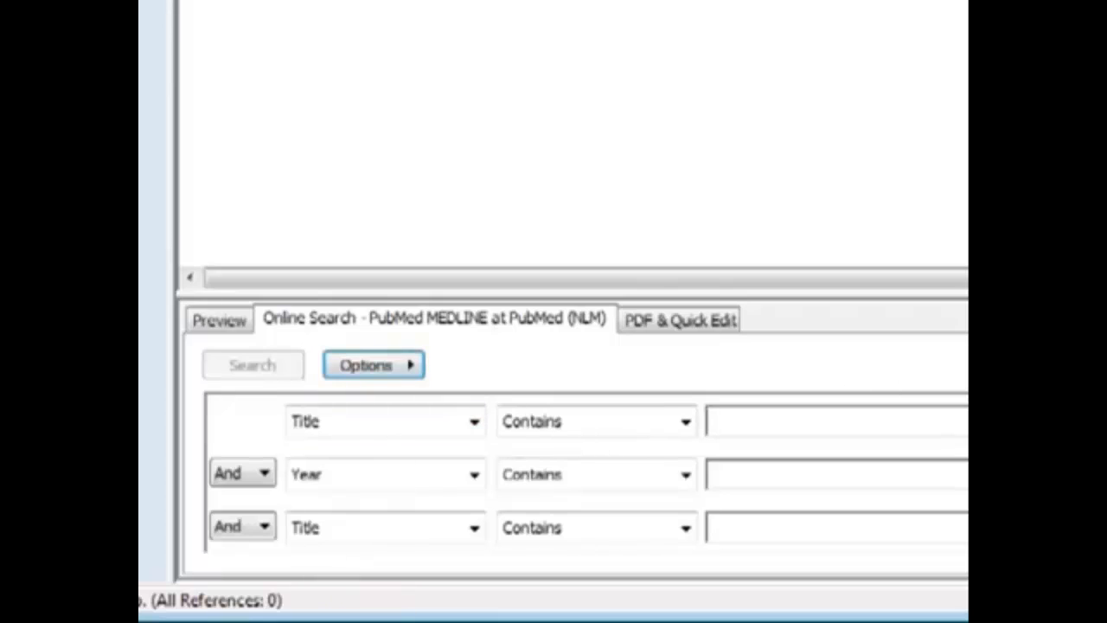
text(HIV)
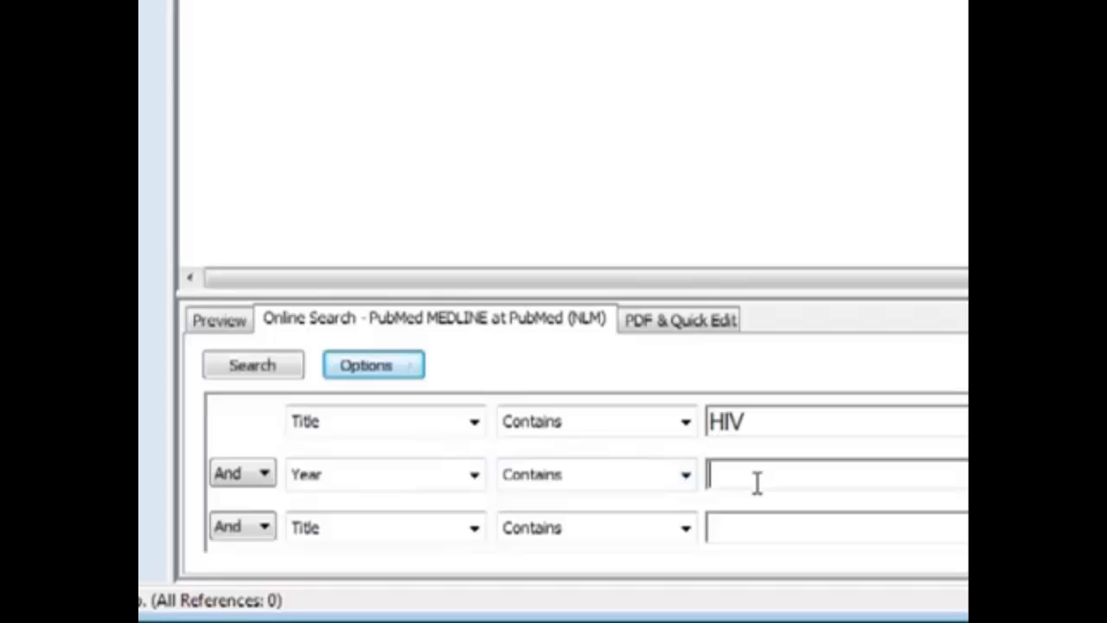
text(2012)
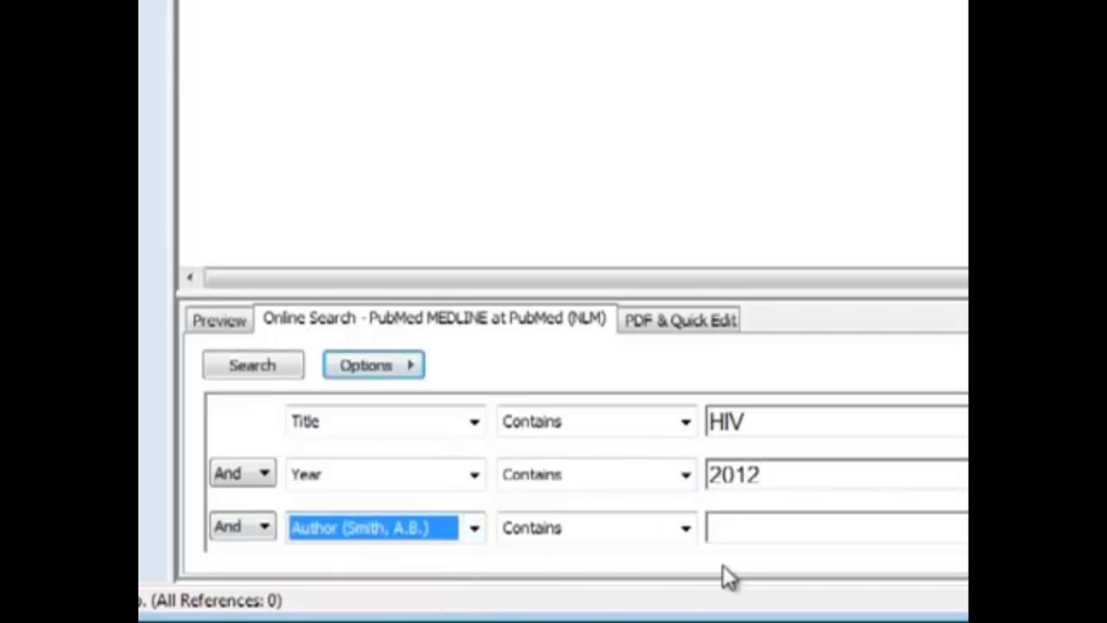
text(Smith)
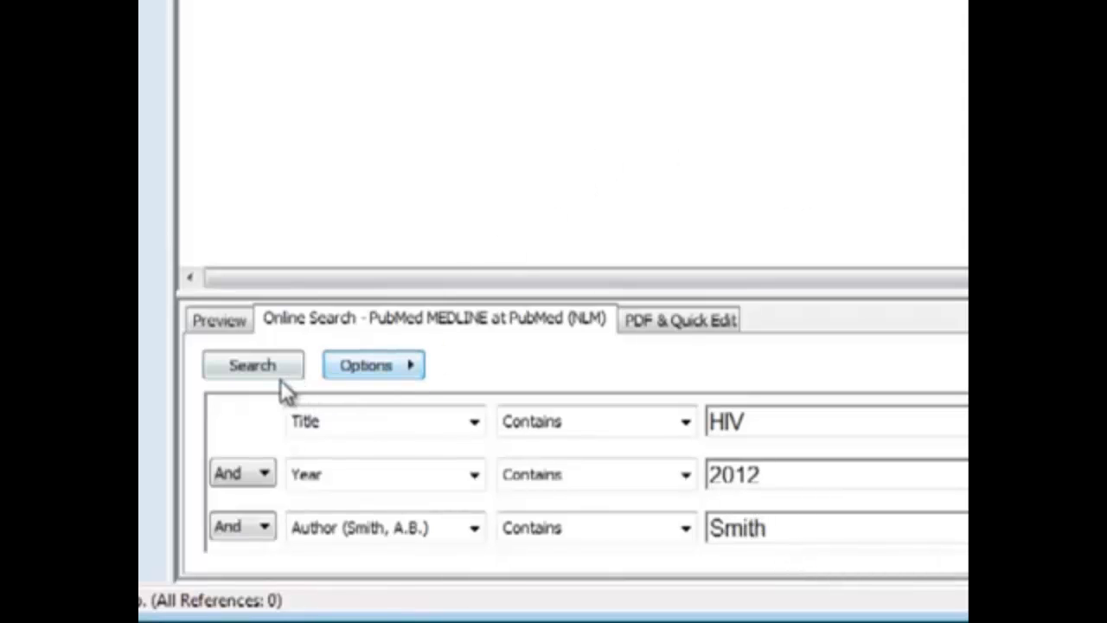
click(252, 363)
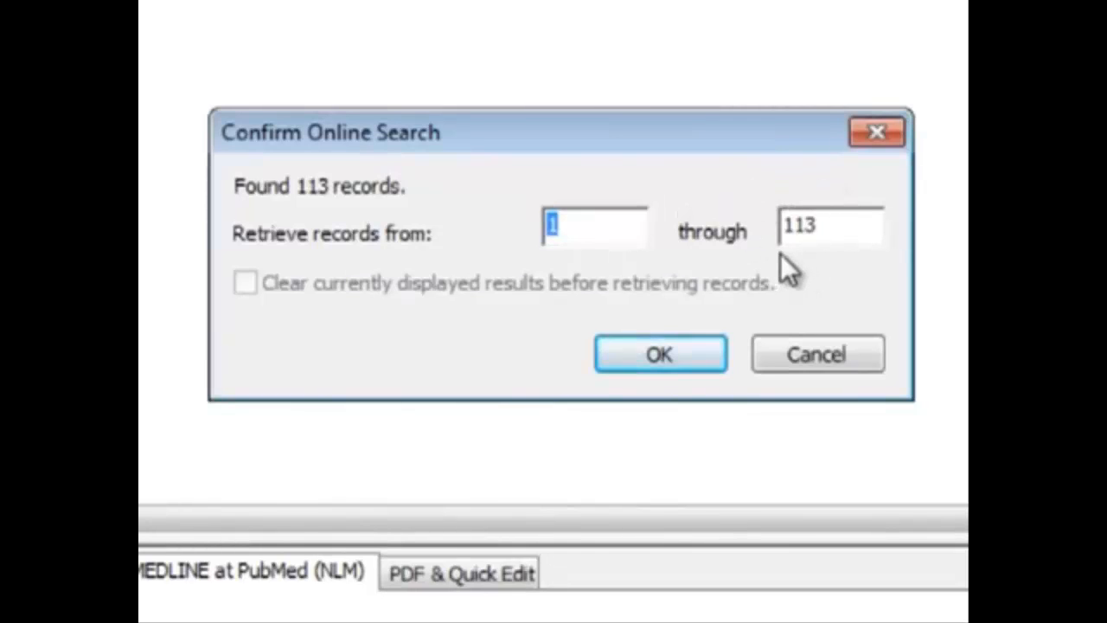
mouse_move(418, 259)
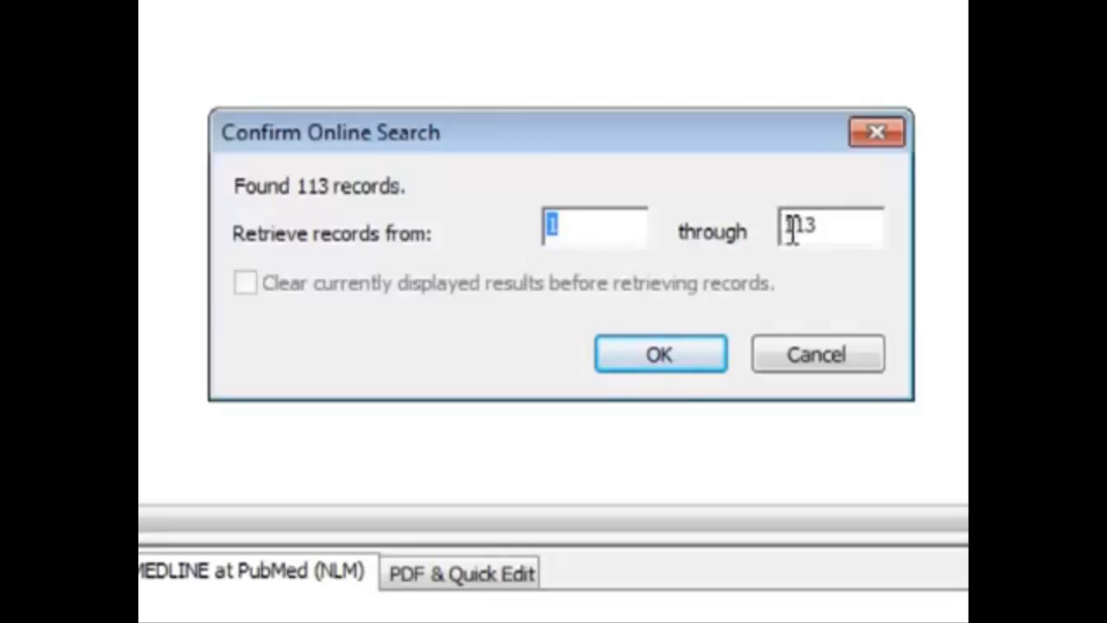
Confirm retrieving all 113 found PubMed records into the results list.
click(659, 353)
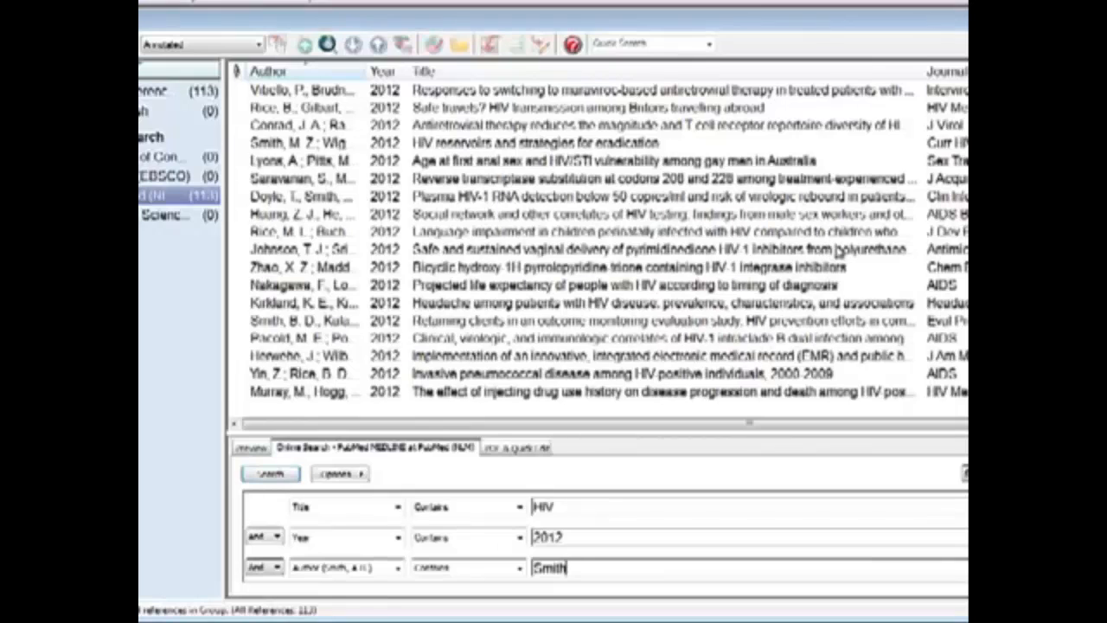
mouse_move(799, 242)
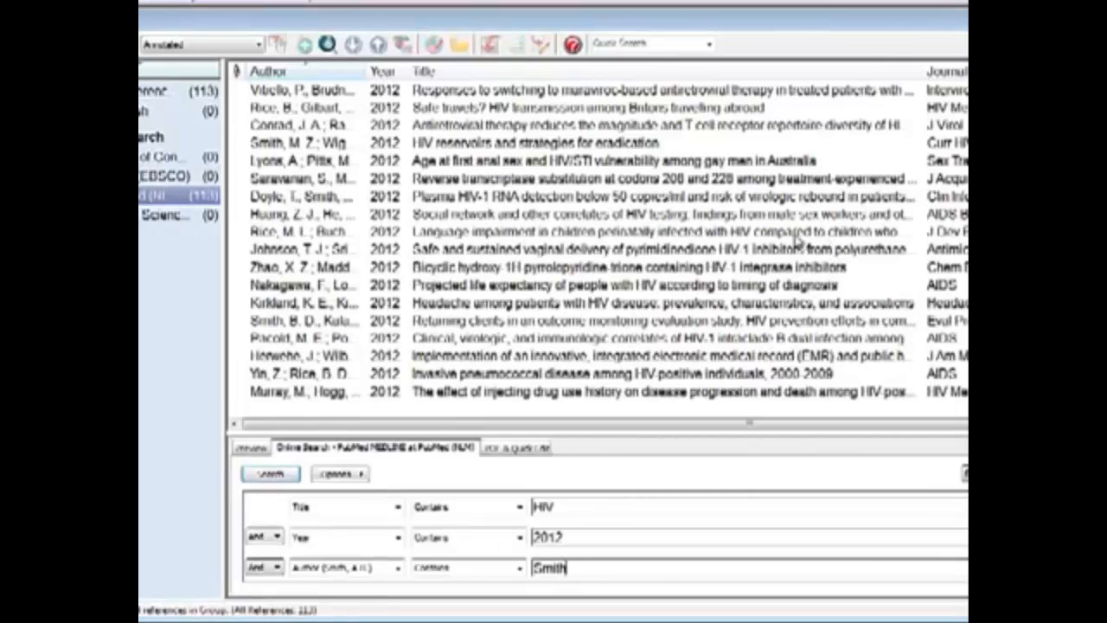
mouse_move(432, 159)
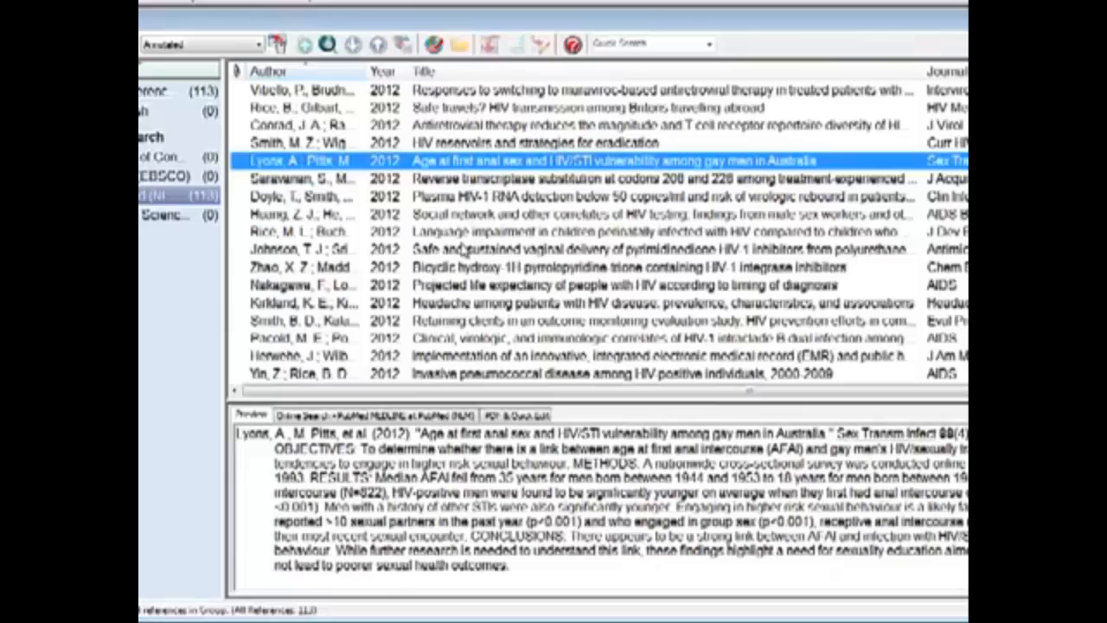
Select the retrieved reference about gay men in Australia.
click(519, 249)
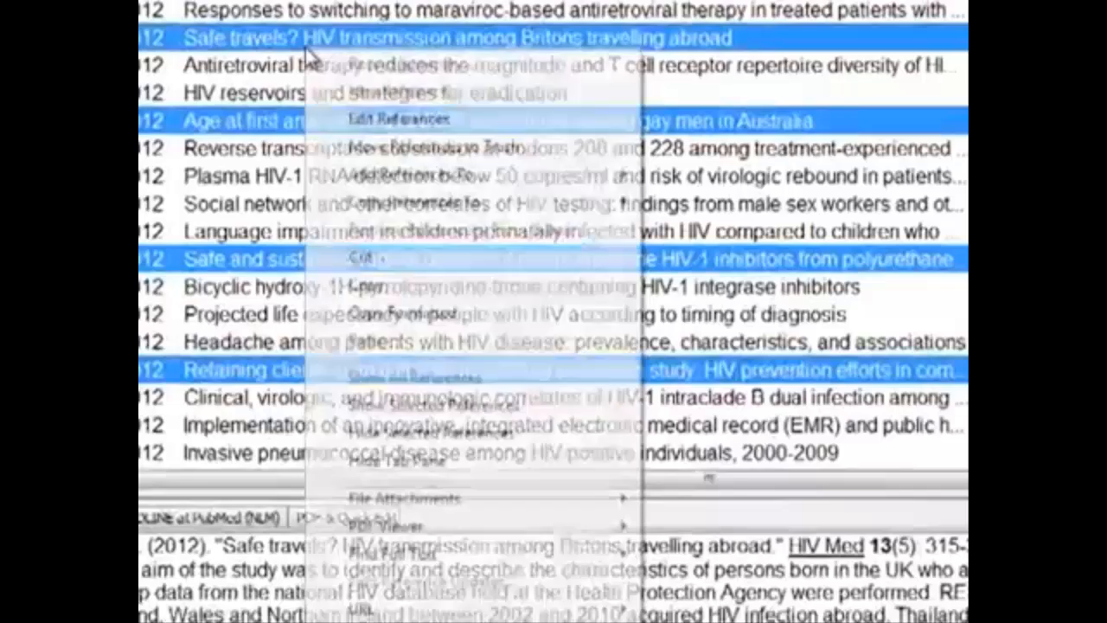
mouse_move(384, 199)
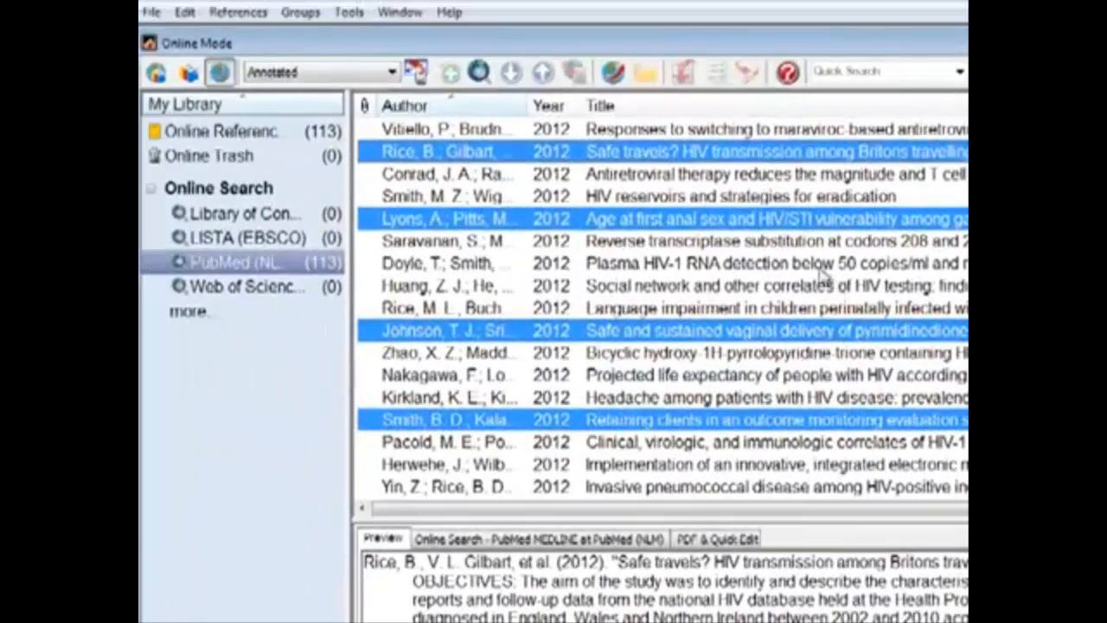
mouse_move(510, 204)
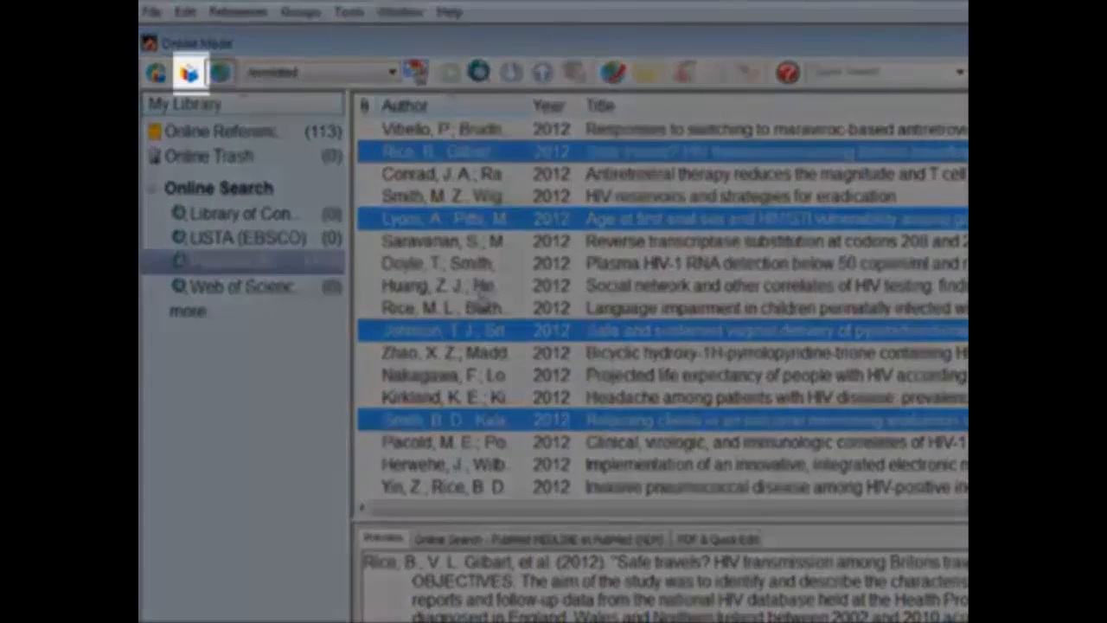
Return to Local Library Mode to see the Copied References group.
click(190, 73)
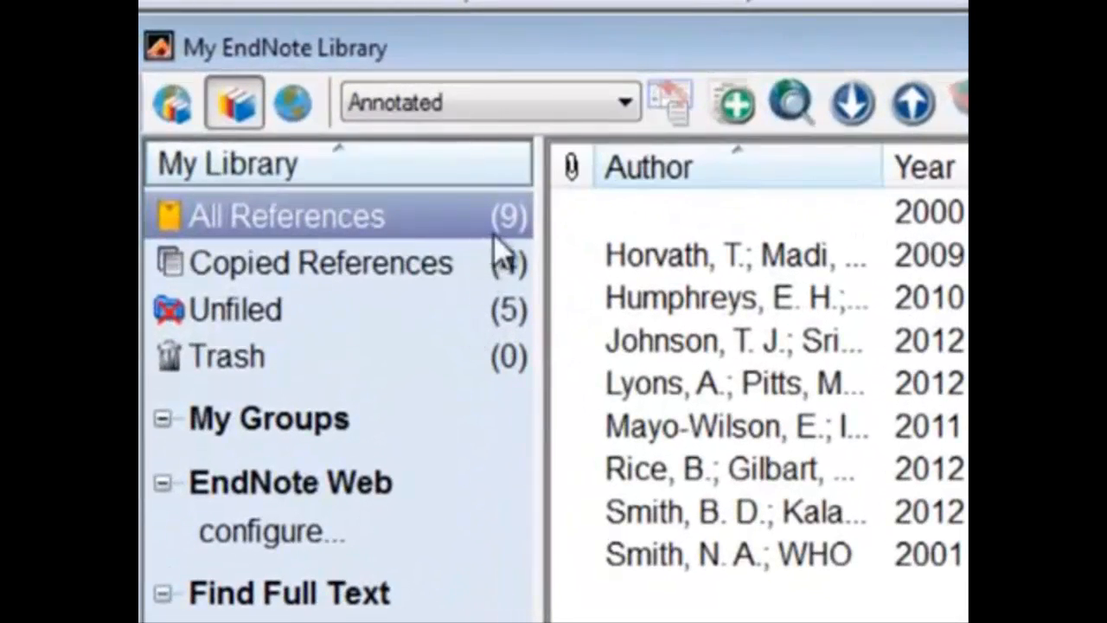
mouse_move(511, 259)
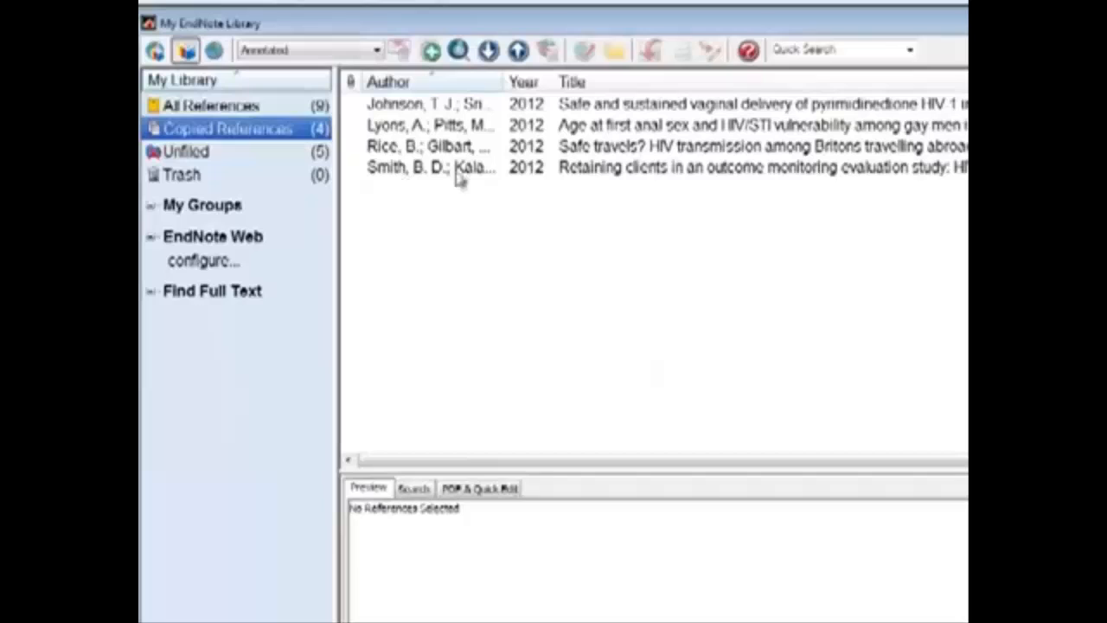
mouse_move(183, 50)
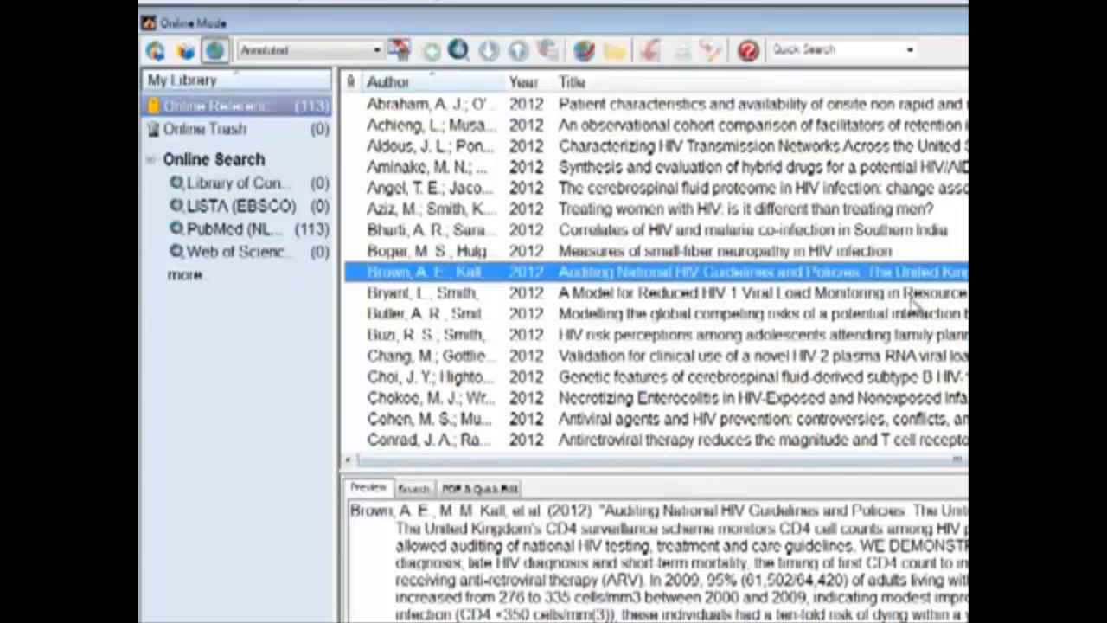
Scroll through the online list of 113 retrieved PubMed records.
scroll(down, 3)
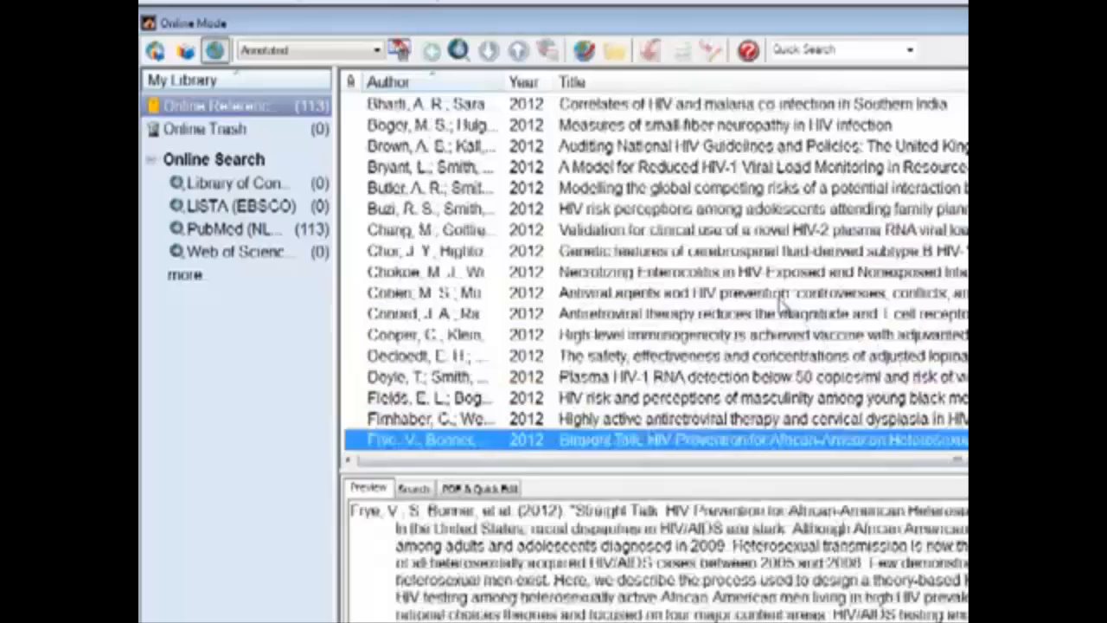